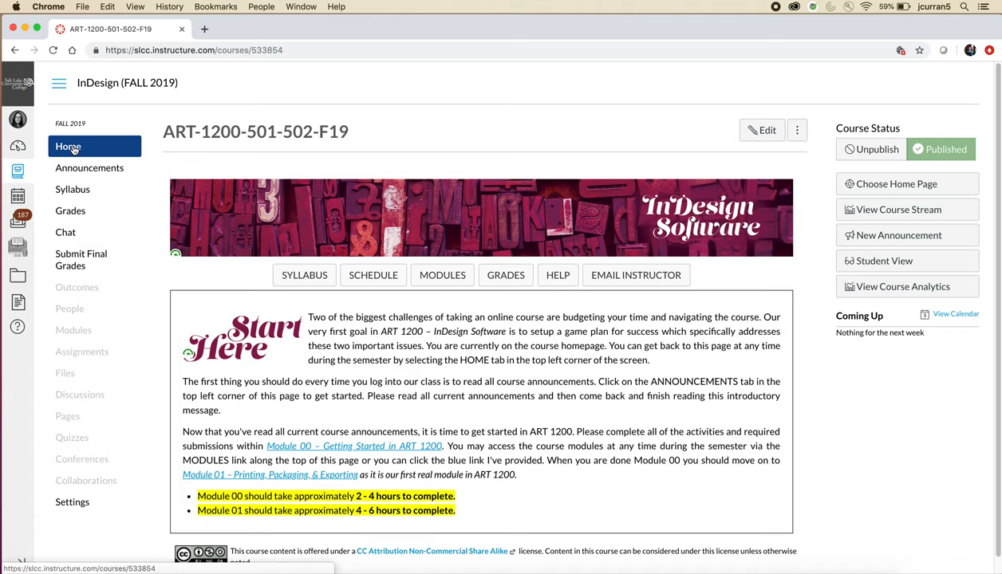
Navigate from the course home to the Semester Schedule at a Glance page.
left_click(68, 146)
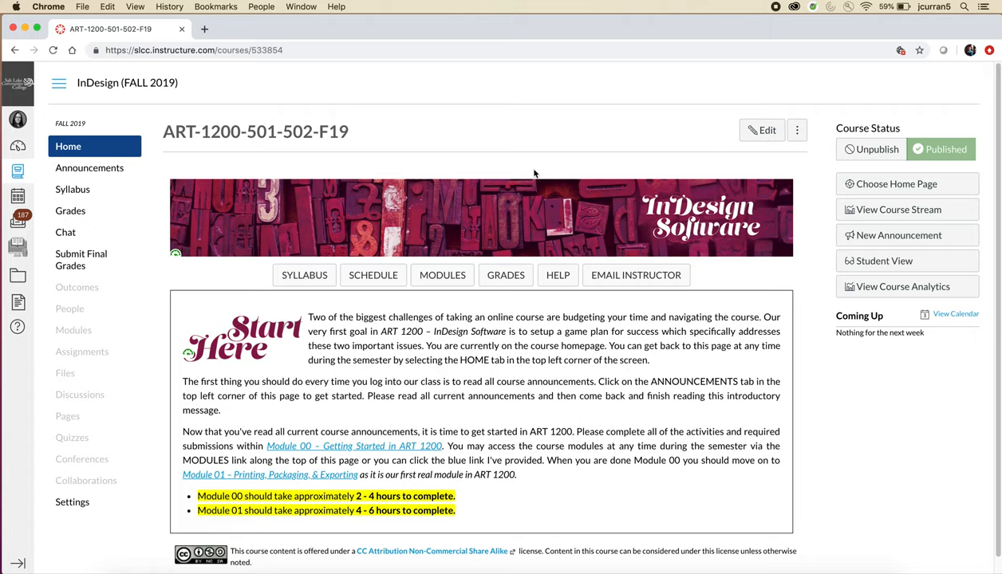
mouse_move(72, 189)
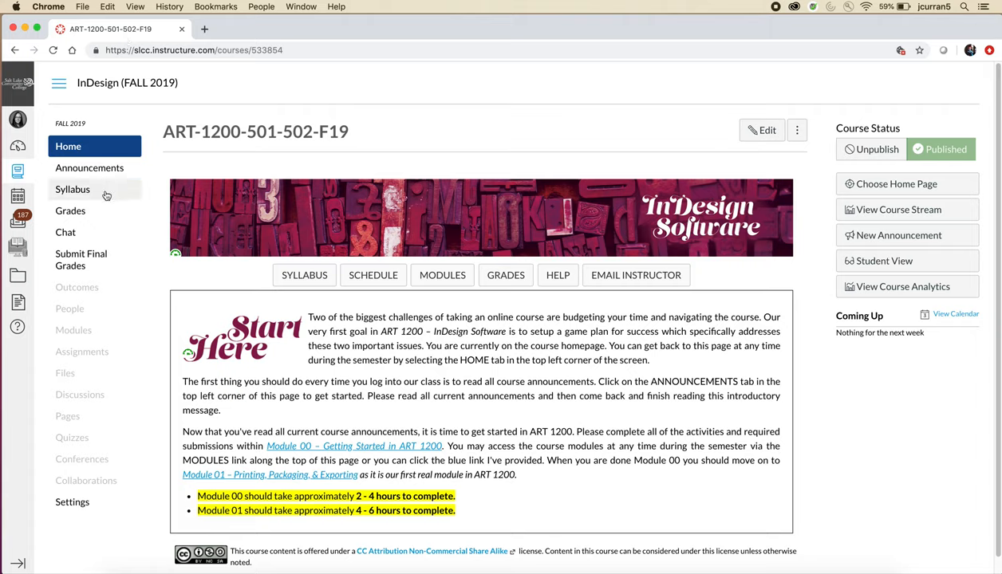
mouse_move(65, 233)
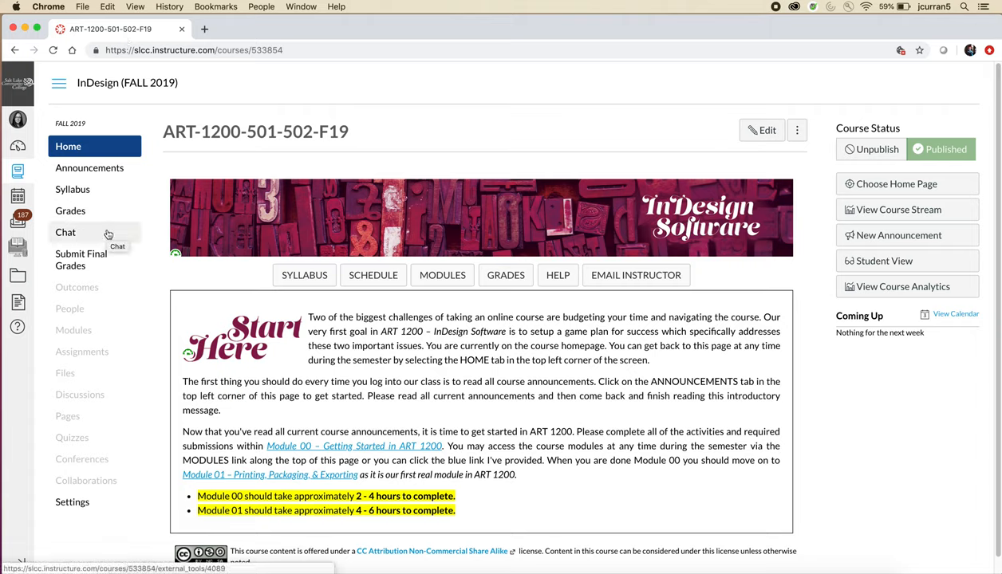
mouse_move(432, 387)
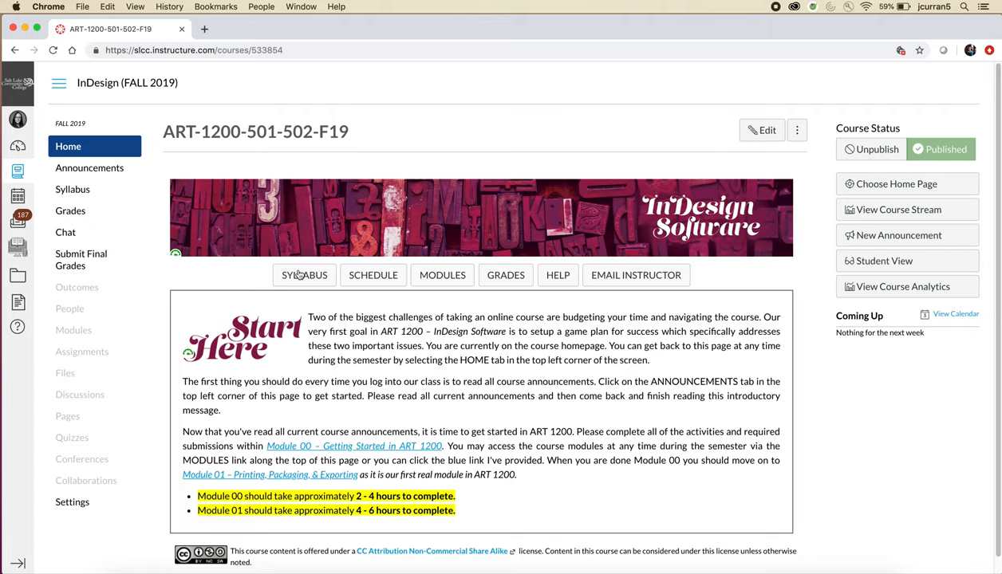
mouse_move(633, 382)
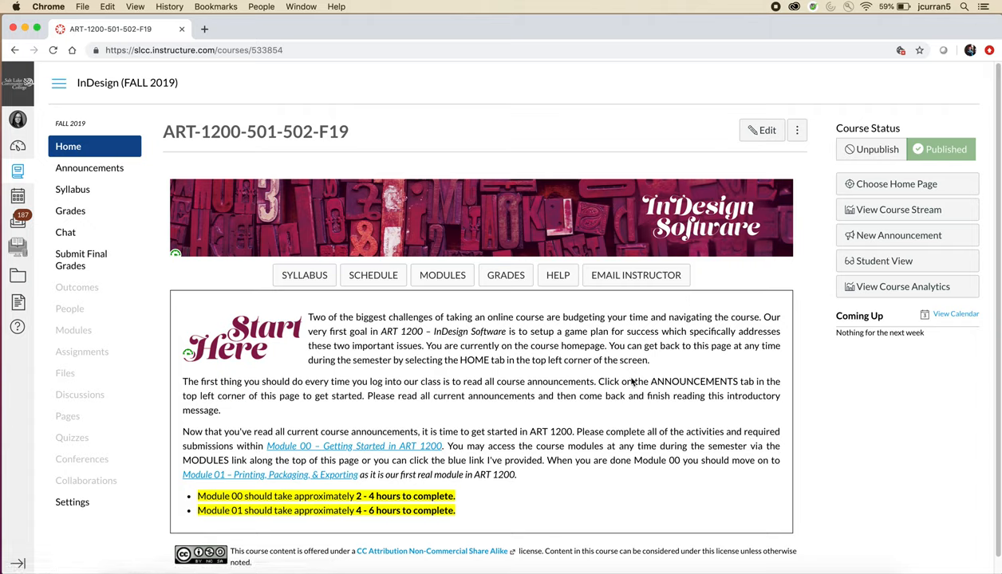
mouse_move(608, 403)
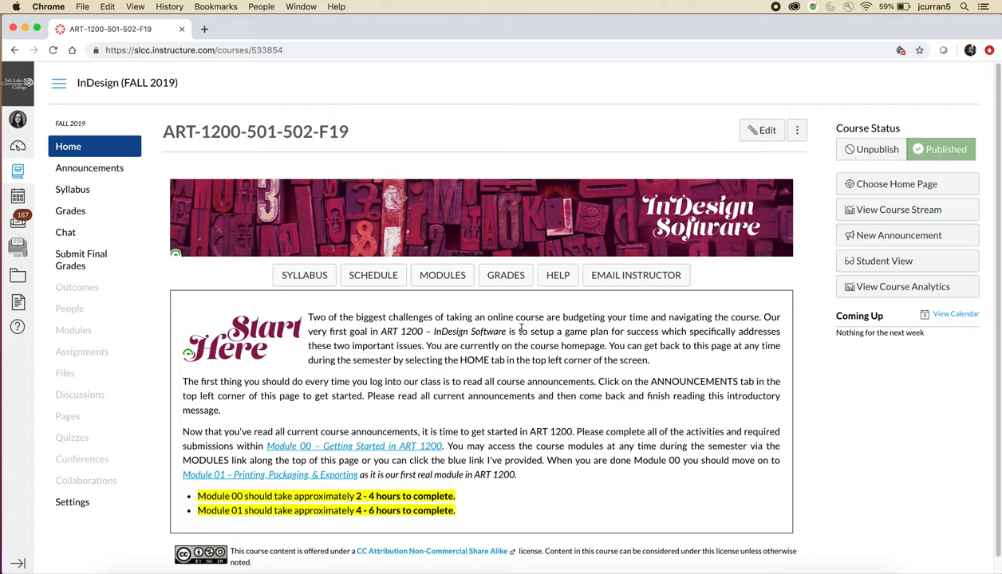
mouse_move(304, 275)
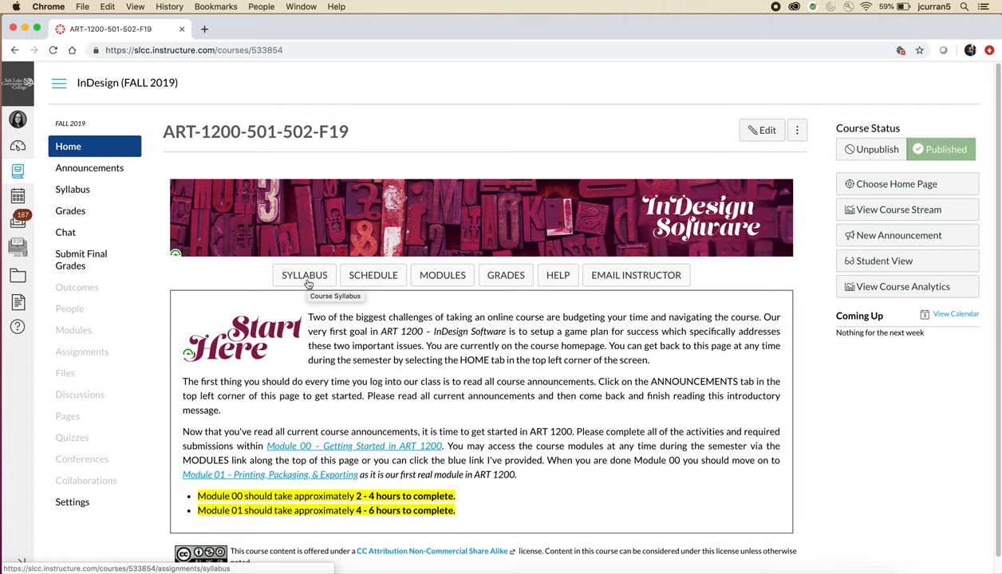
mouse_move(372, 275)
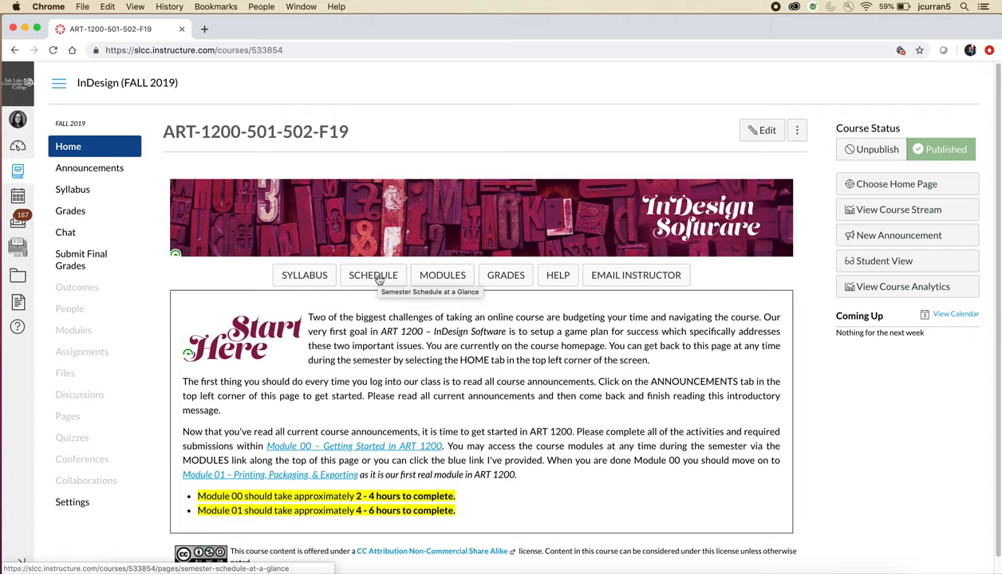
left_click(372, 275)
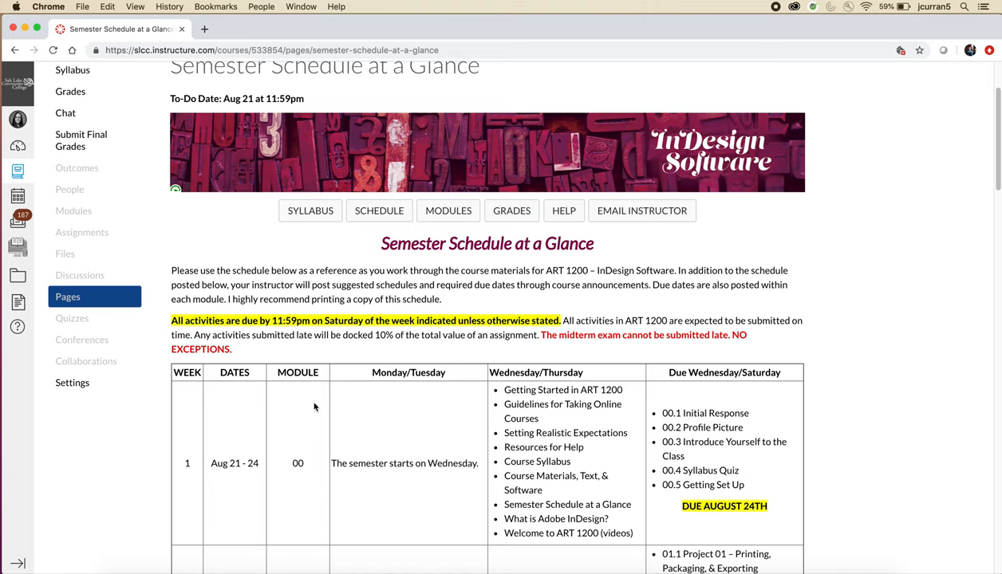
Scroll the schedule page to bring the weekly modules and due-dates table into view.
scroll("down", 3)
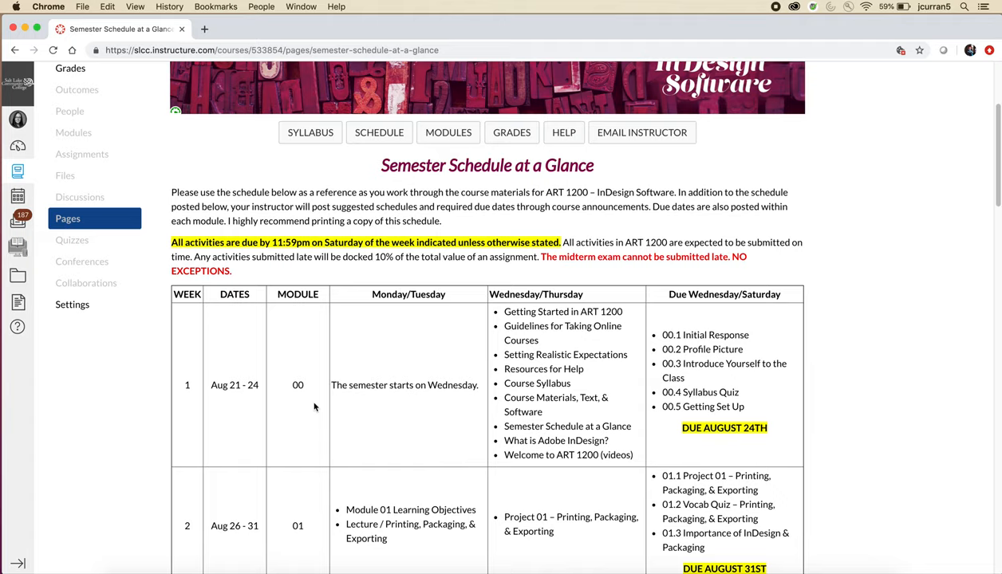
mouse_move(790, 418)
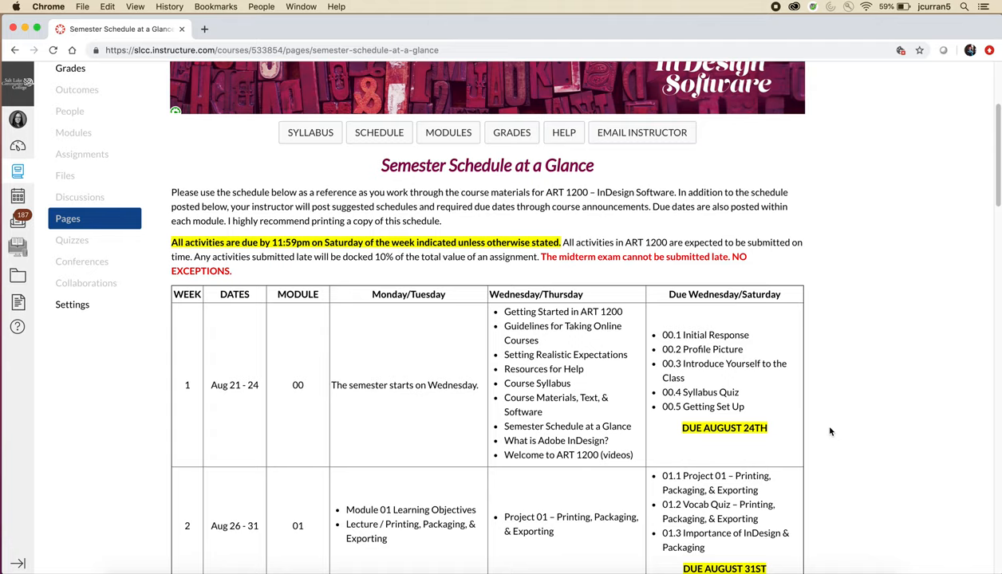
scroll("down", 3)
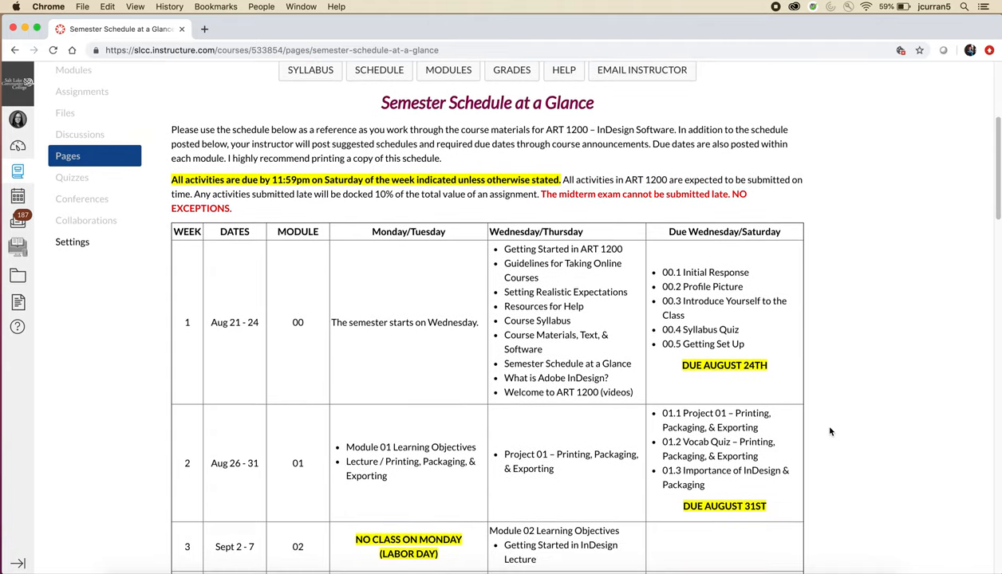
scroll("down", 3)
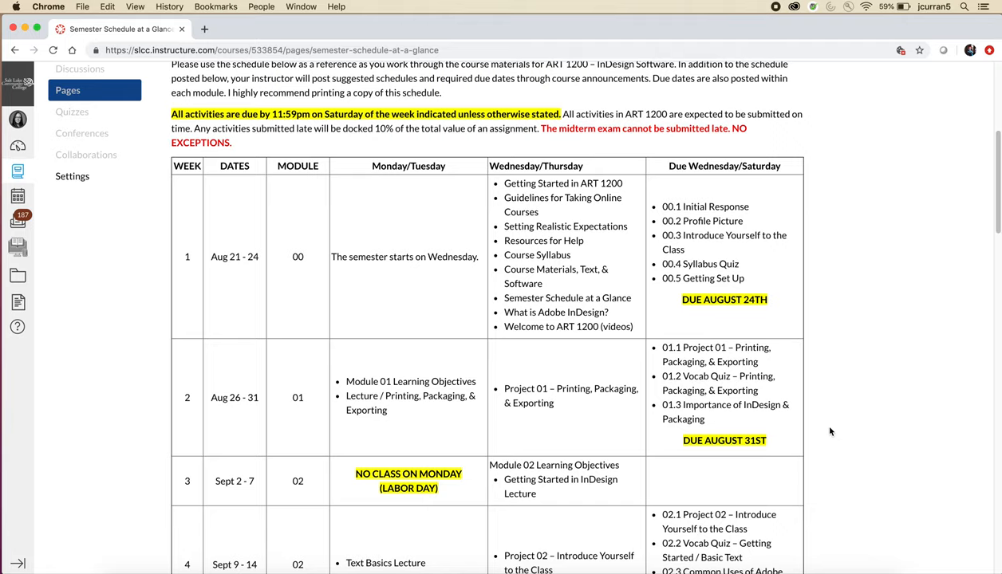
scroll("up", 3)
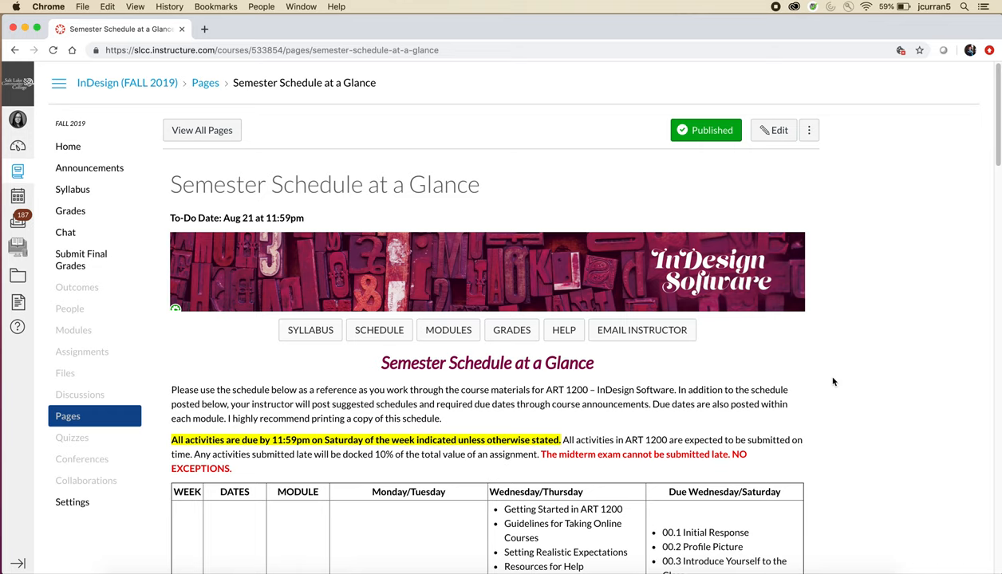
scroll("down", 3)
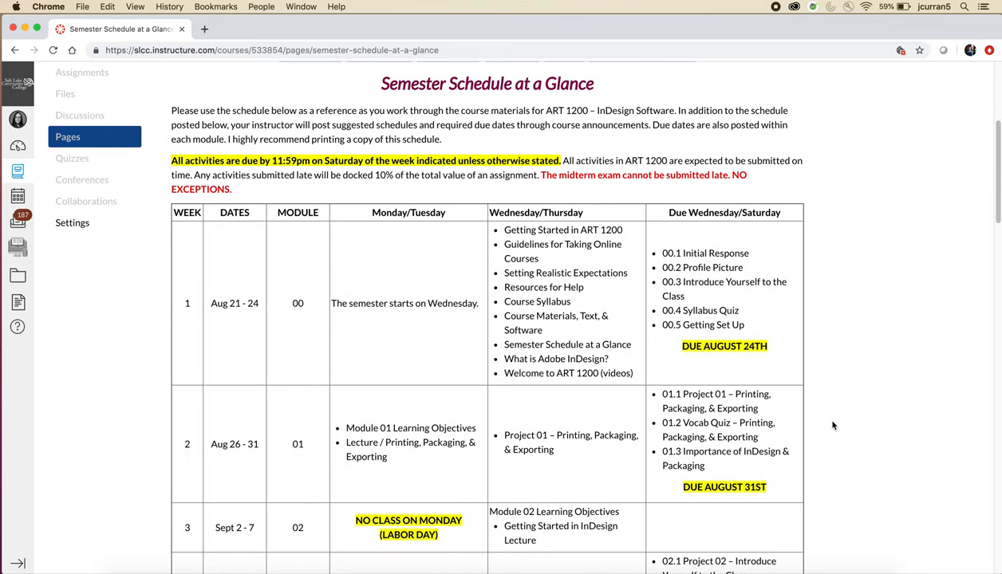
mouse_move(563, 252)
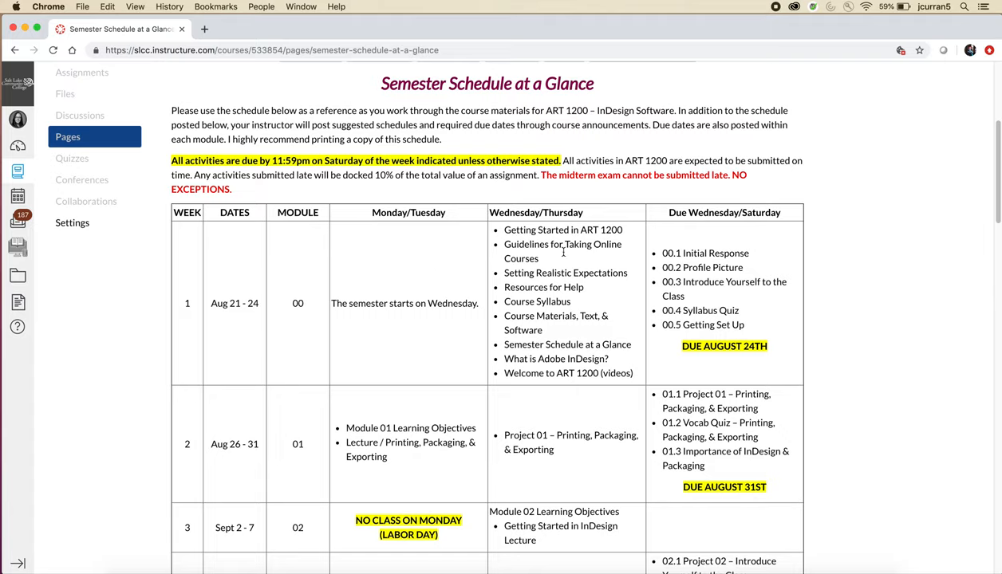
mouse_move(363, 364)
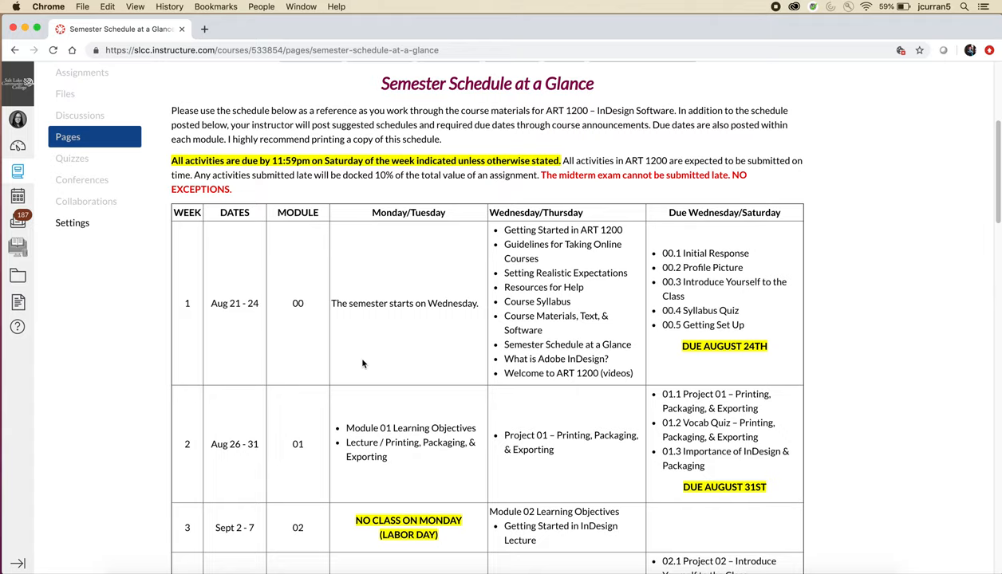
mouse_move(412, 331)
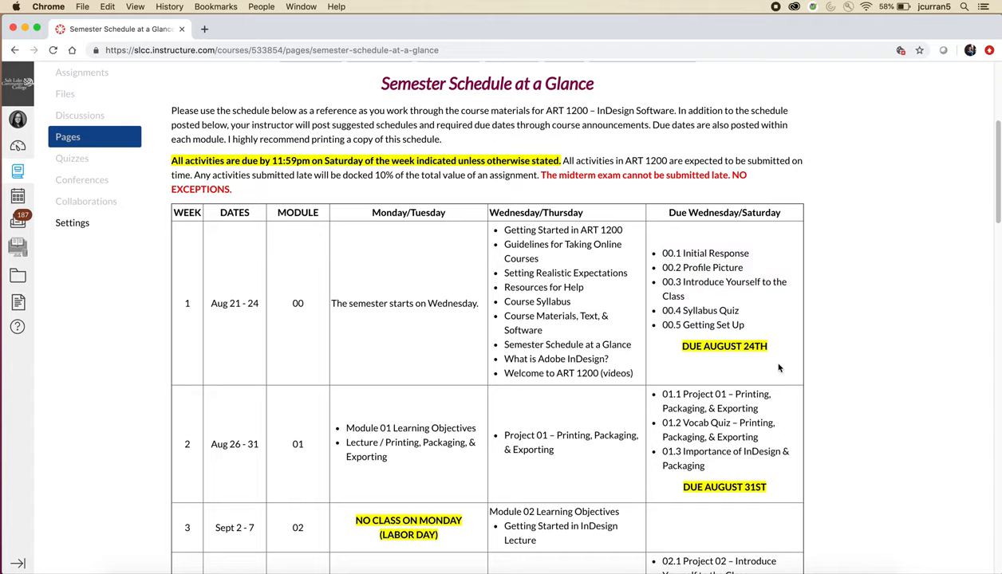
scroll("down", 3)
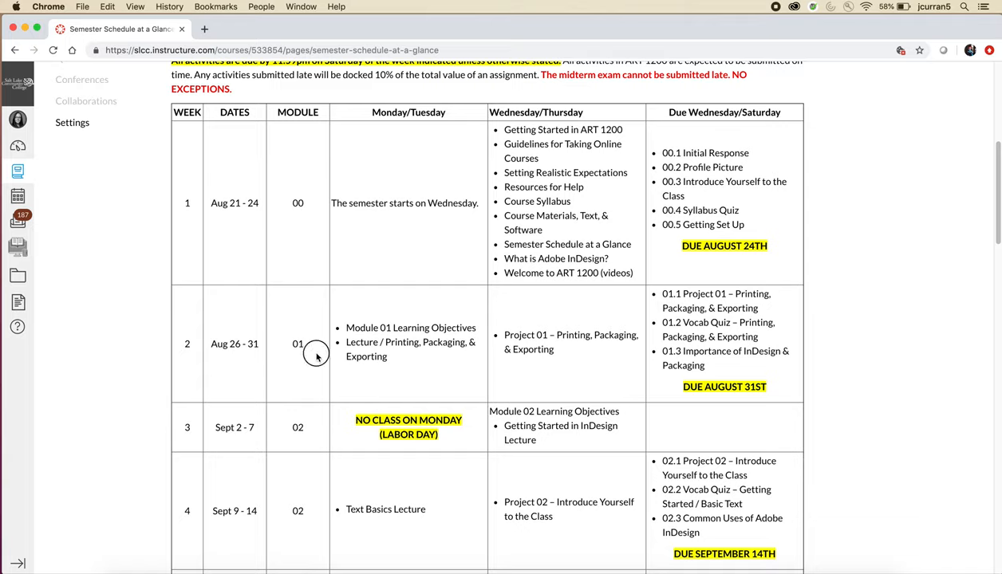
mouse_move(348, 326)
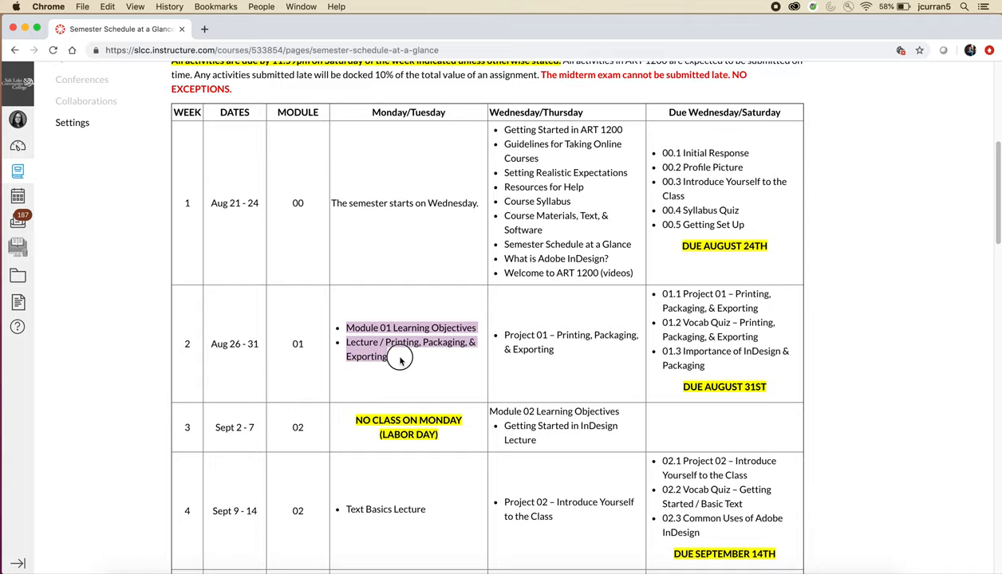
mouse_move(401, 359)
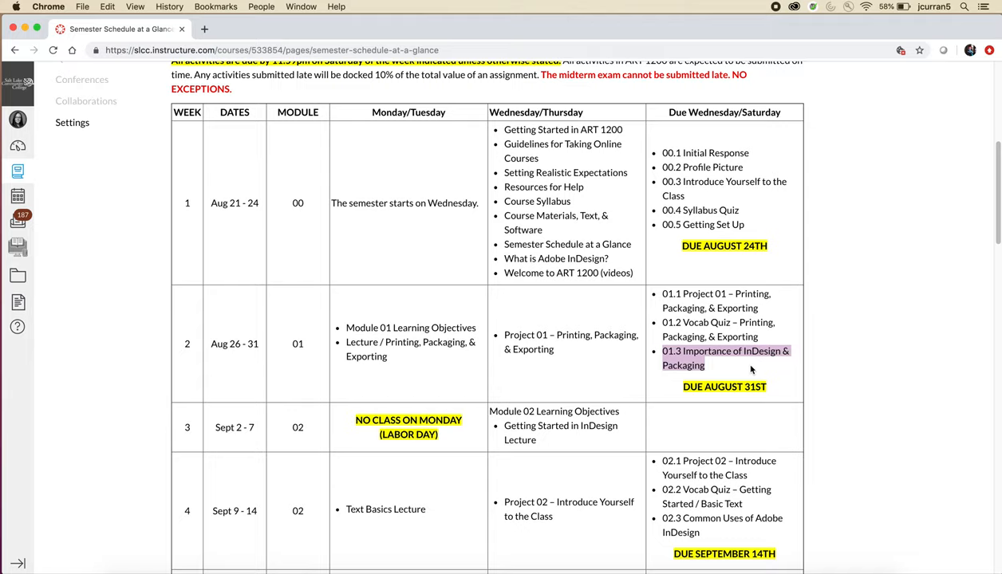
mouse_move(835, 381)
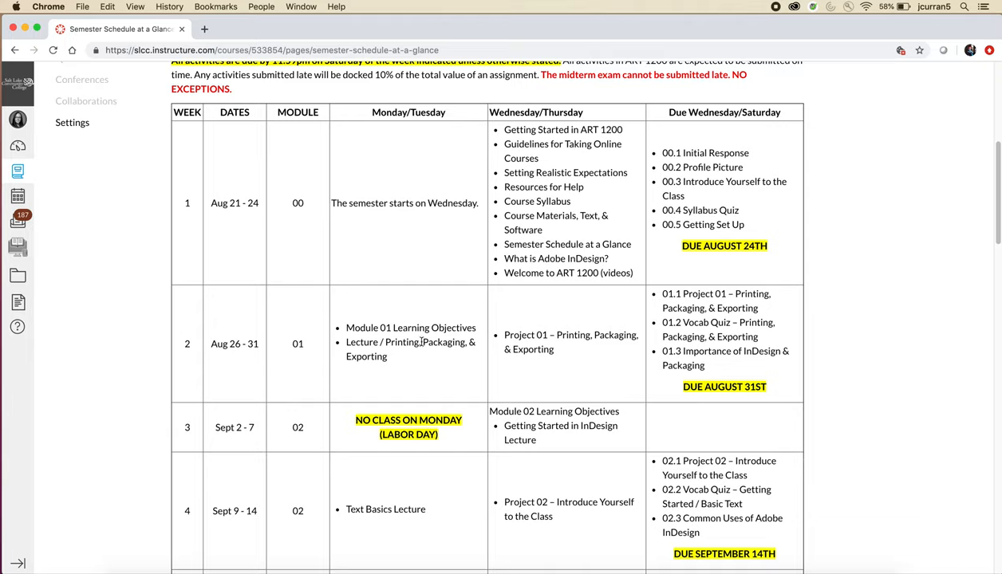
mouse_move(542, 347)
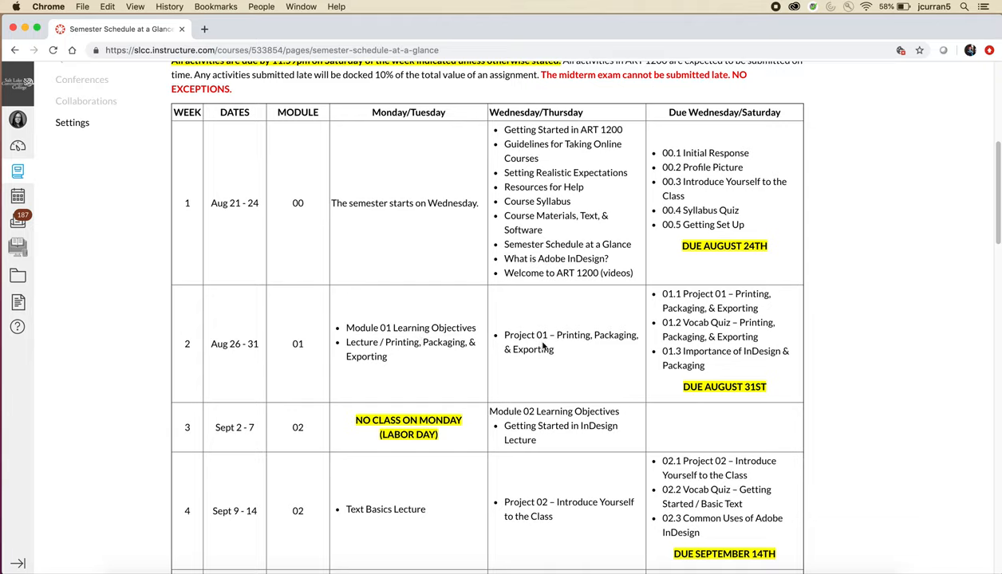
double_click(715, 294)
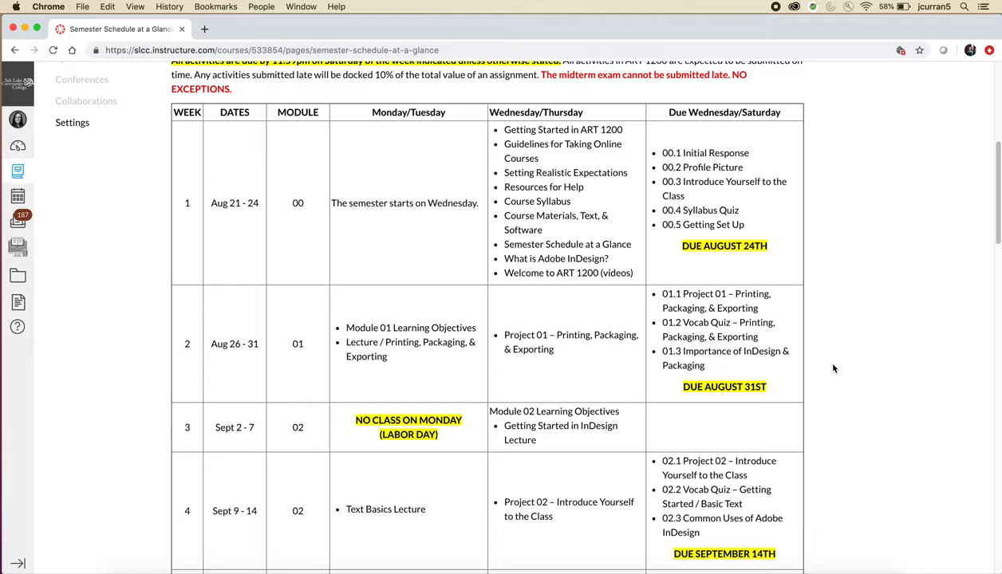
mouse_move(708, 367)
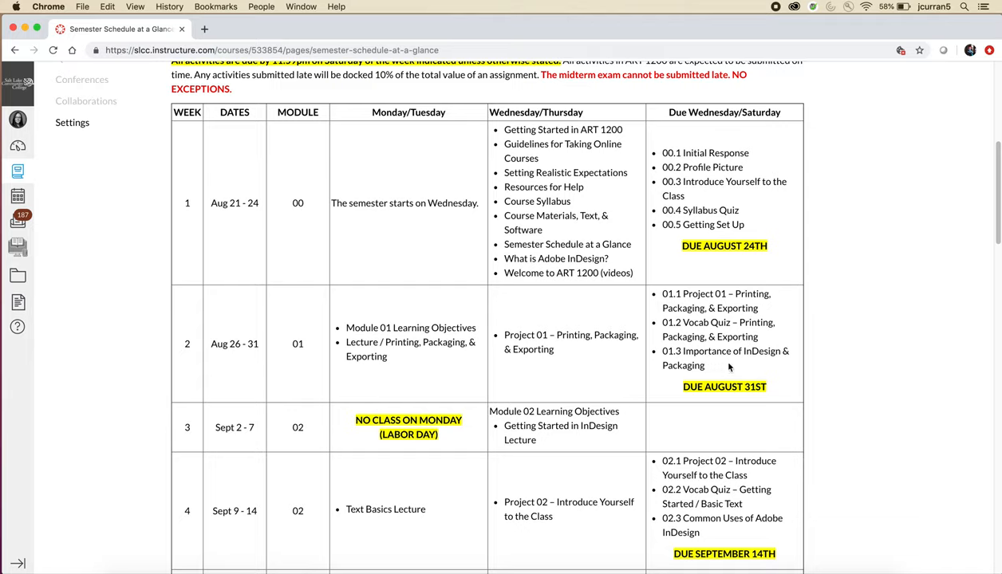
mouse_move(822, 383)
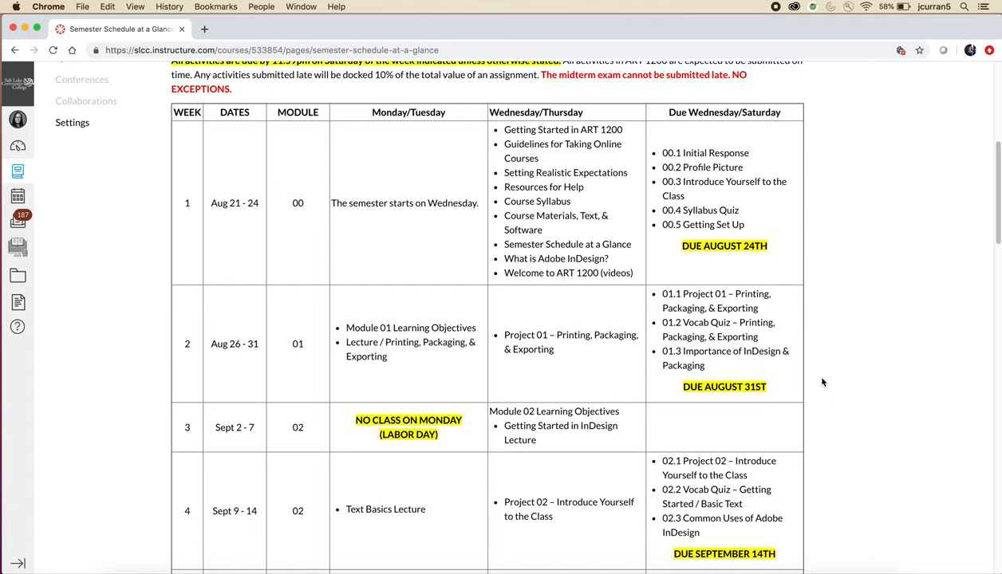
Return from the semester schedule to the ART 1200 course home page via Home.
scroll("down", 3)
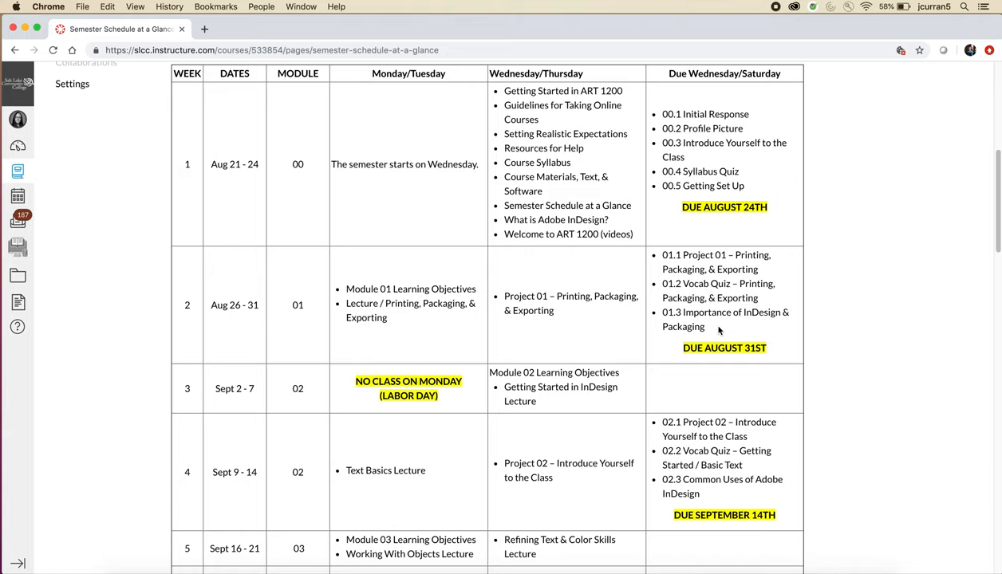
scroll("up", 3)
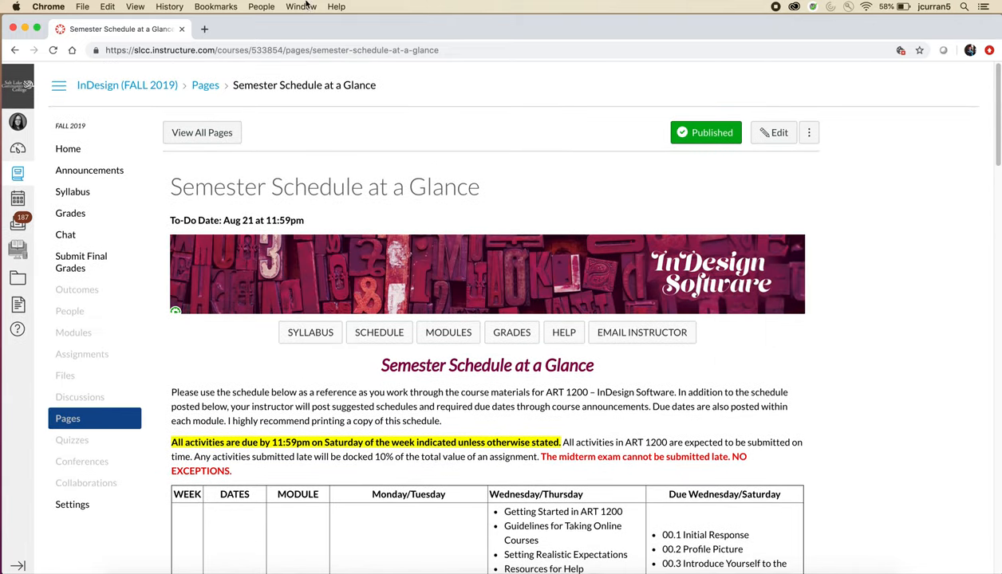
left_click(68, 148)
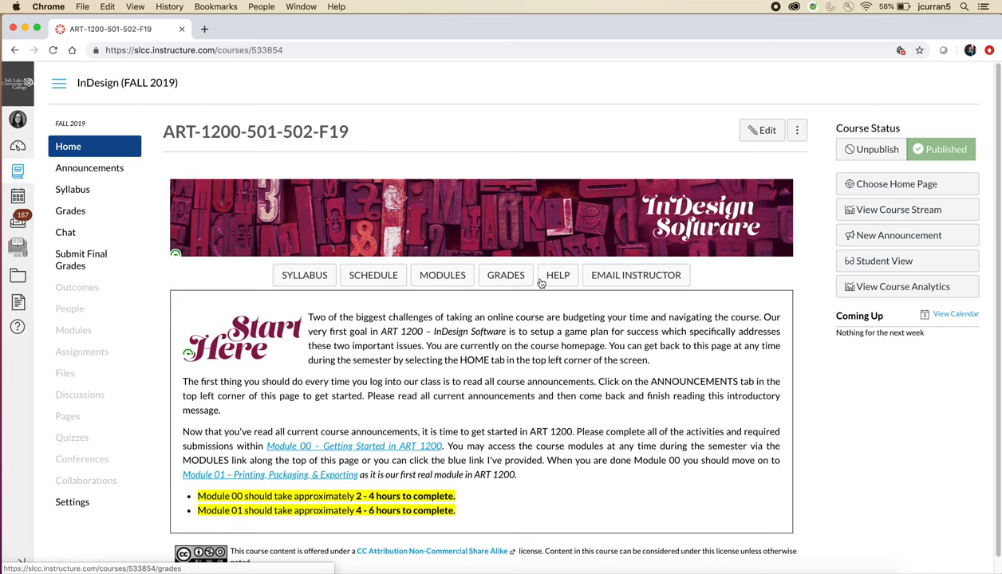
mouse_move(635, 275)
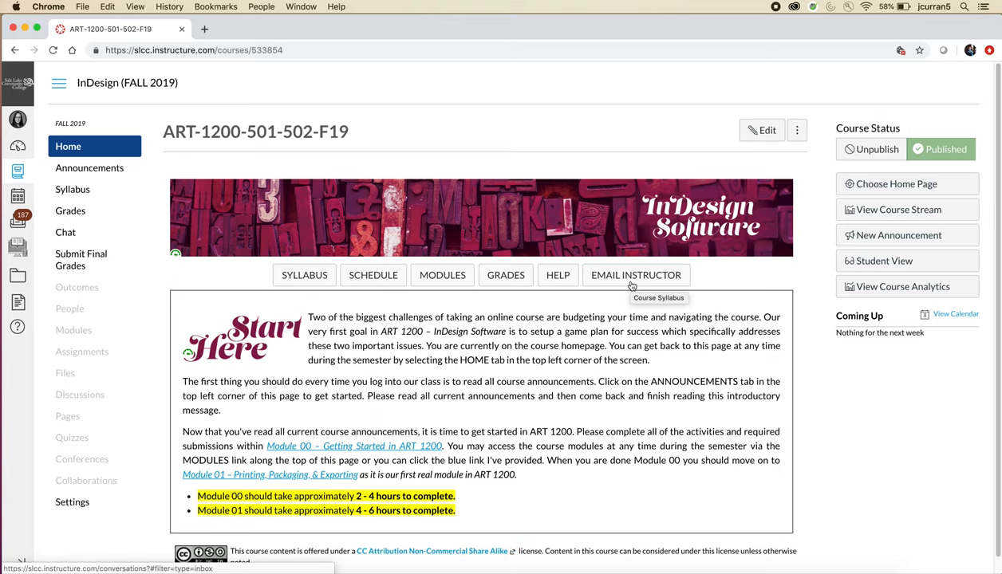
mouse_move(442, 275)
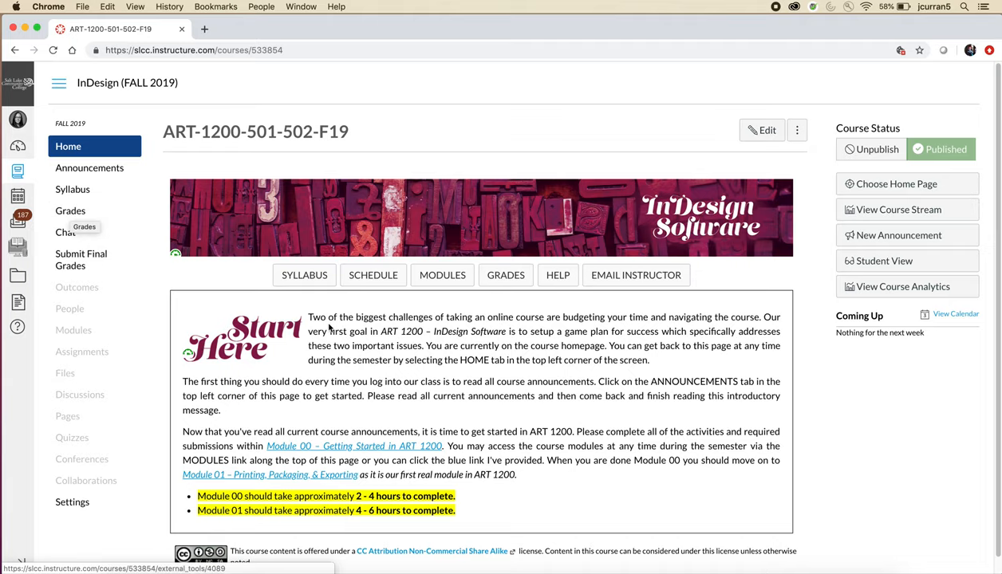
Launch the Resources for Help page in a new tab and scroll through its numbered list.
left_click(558, 274)
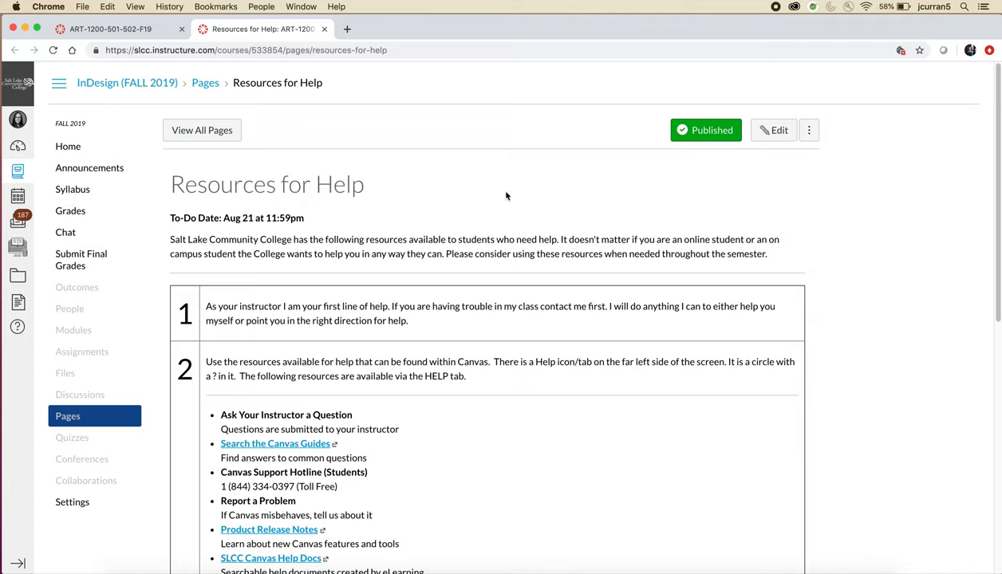
mouse_move(18, 220)
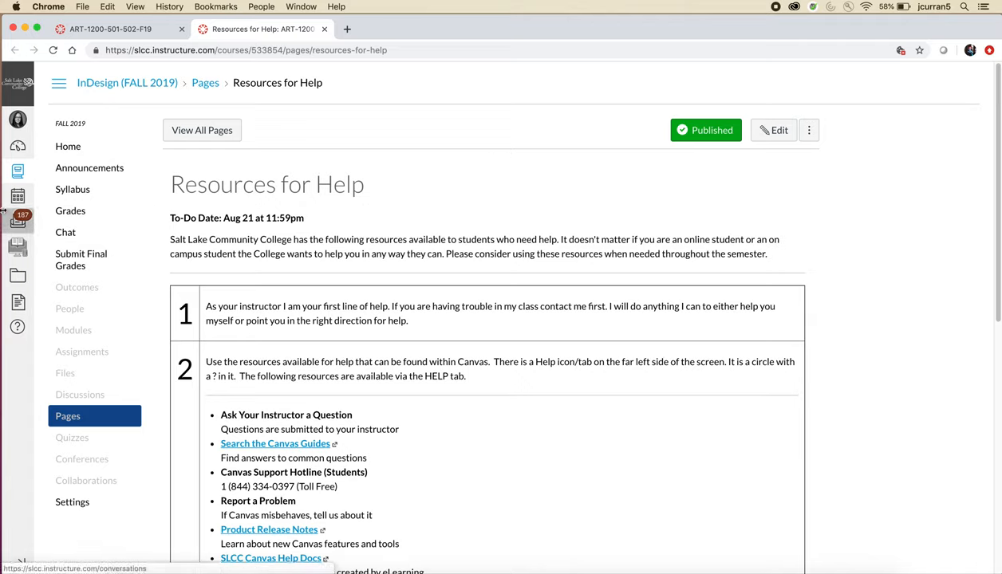
mouse_move(18, 275)
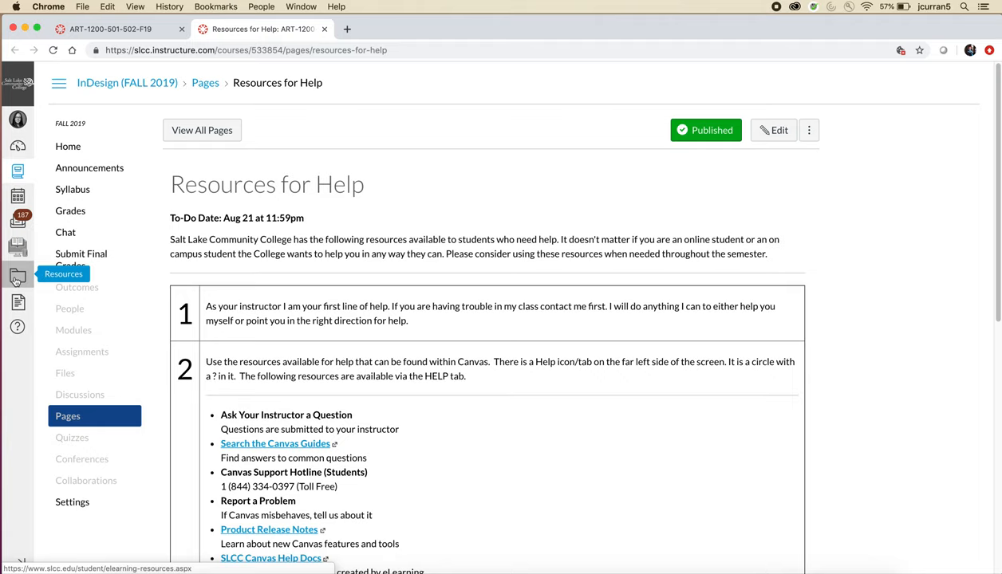
mouse_move(885, 417)
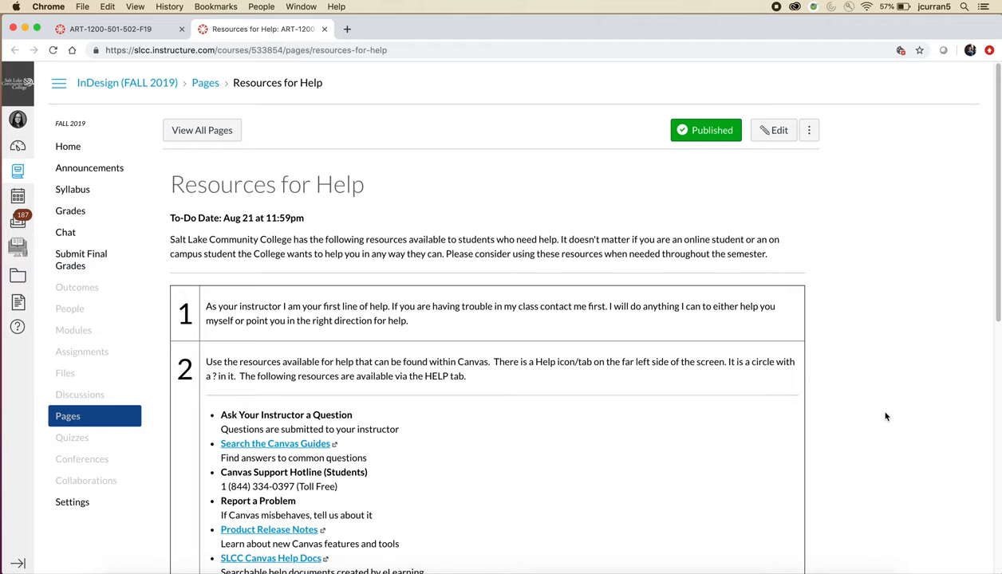
scroll("down", 3)
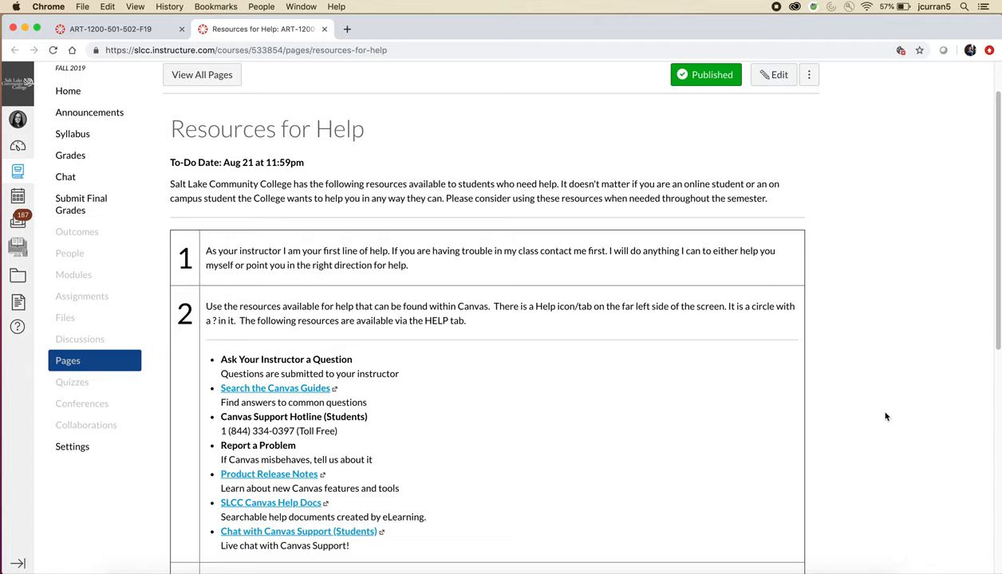
mouse_move(844, 416)
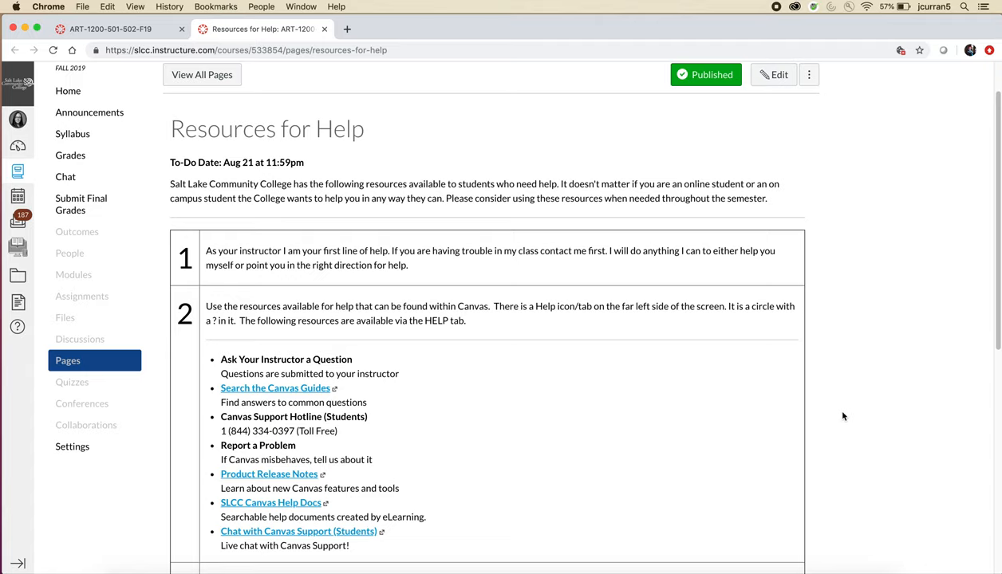
scroll("down", 3)
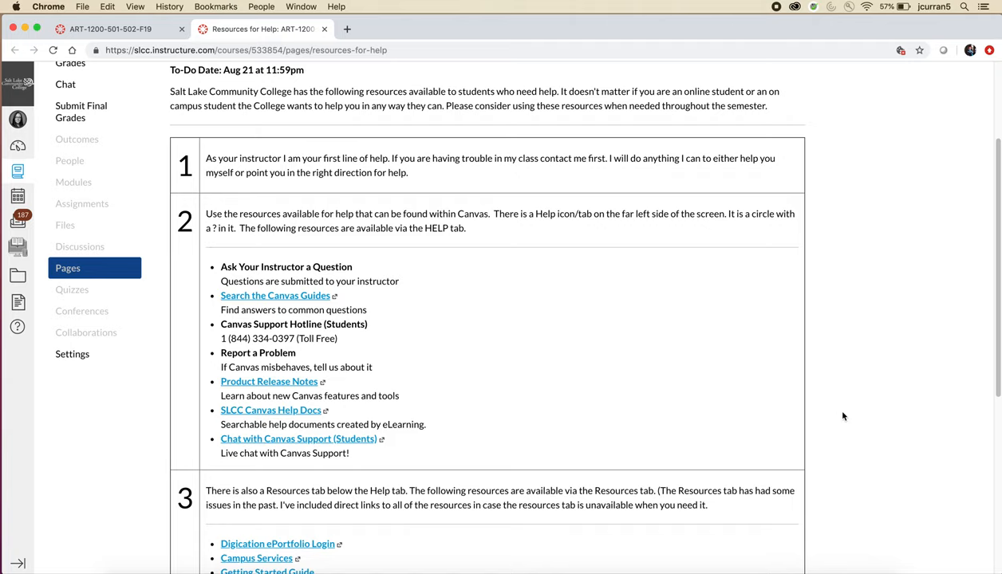
scroll("down", 3)
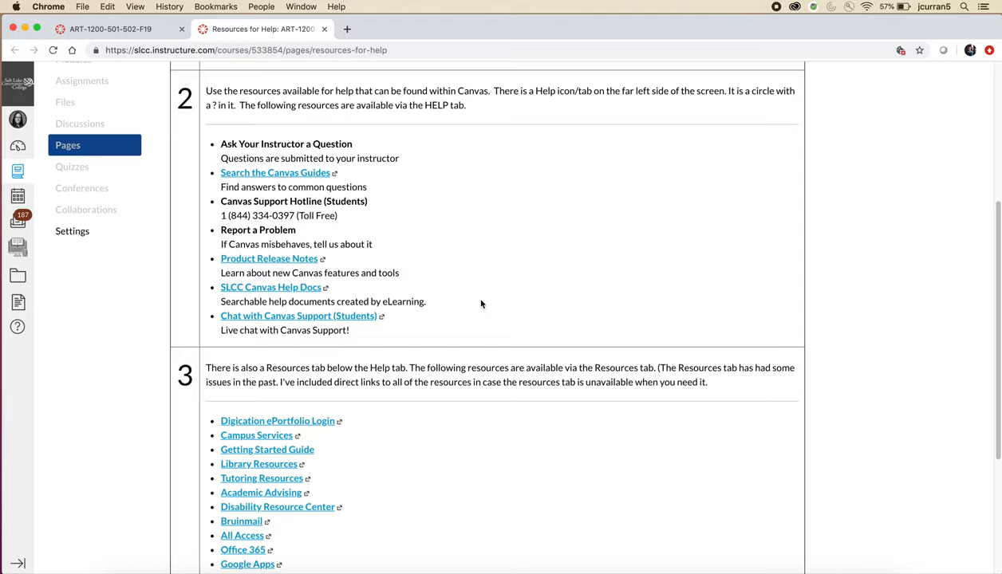
scroll("down", 3)
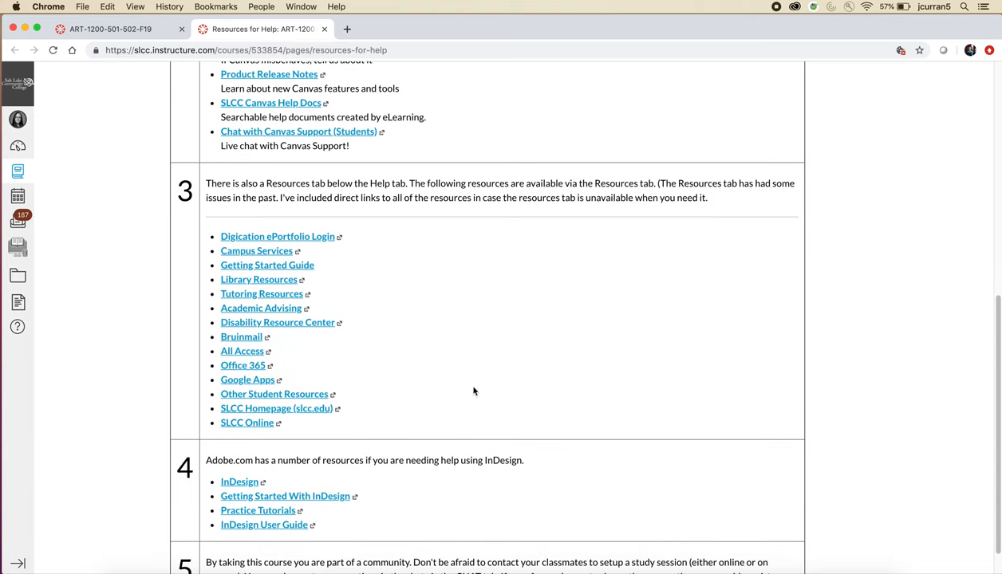
mouse_move(534, 354)
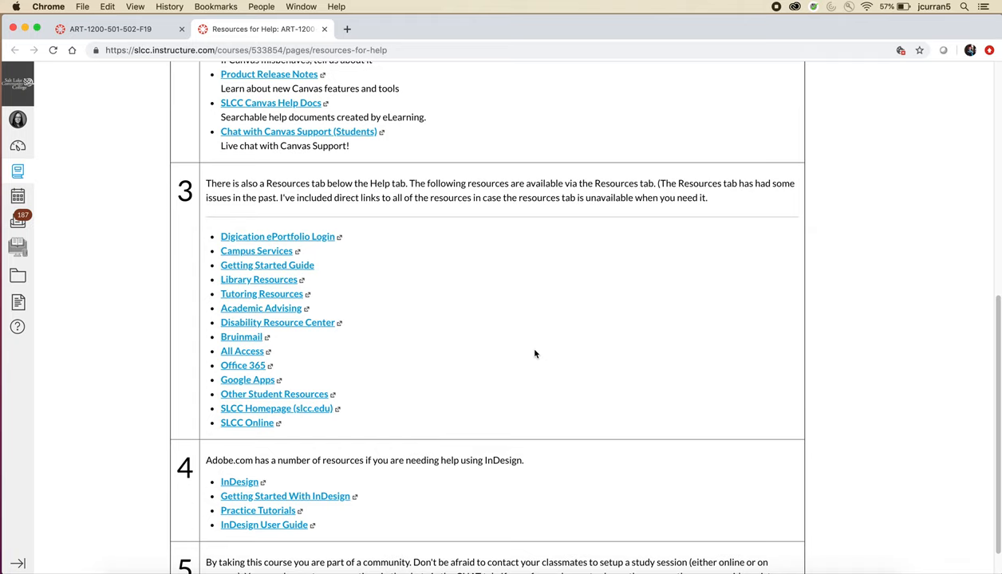
scroll("down", 3)
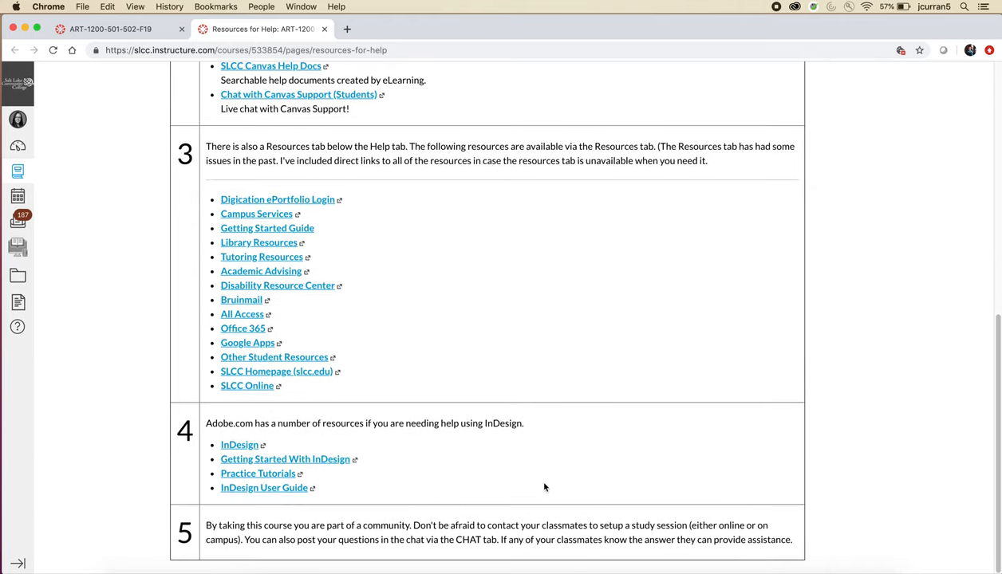
mouse_move(441, 473)
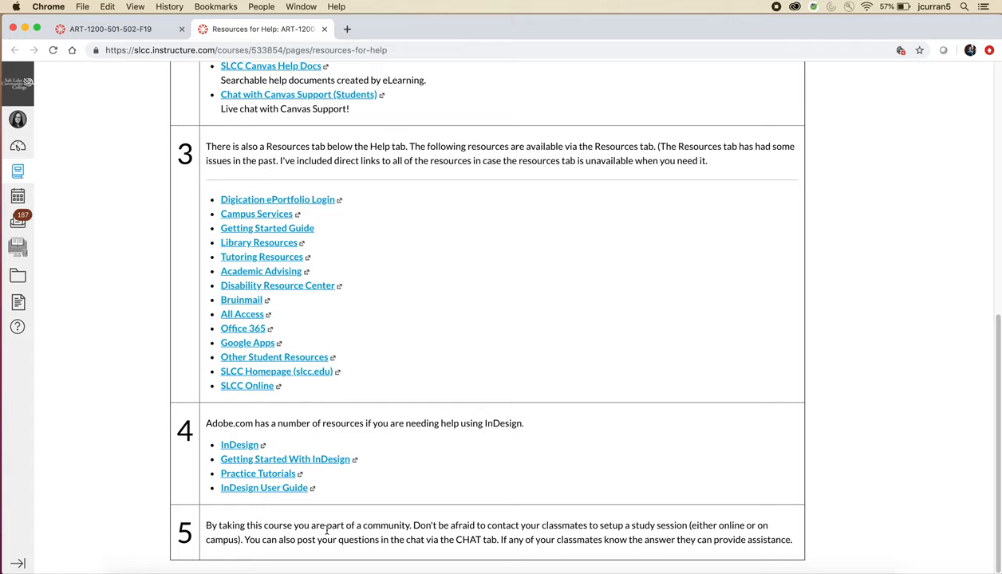
mouse_move(837, 516)
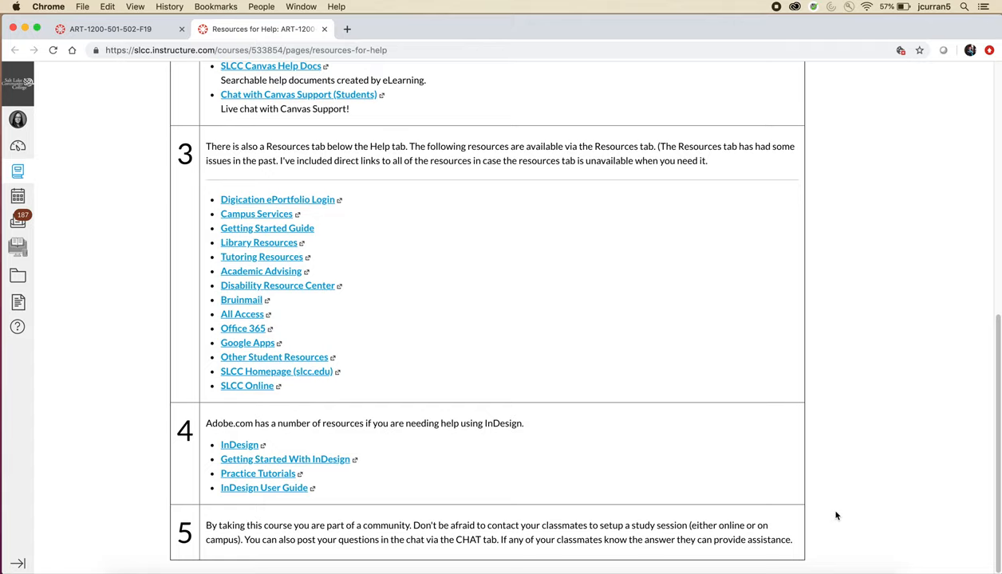
mouse_move(138, 240)
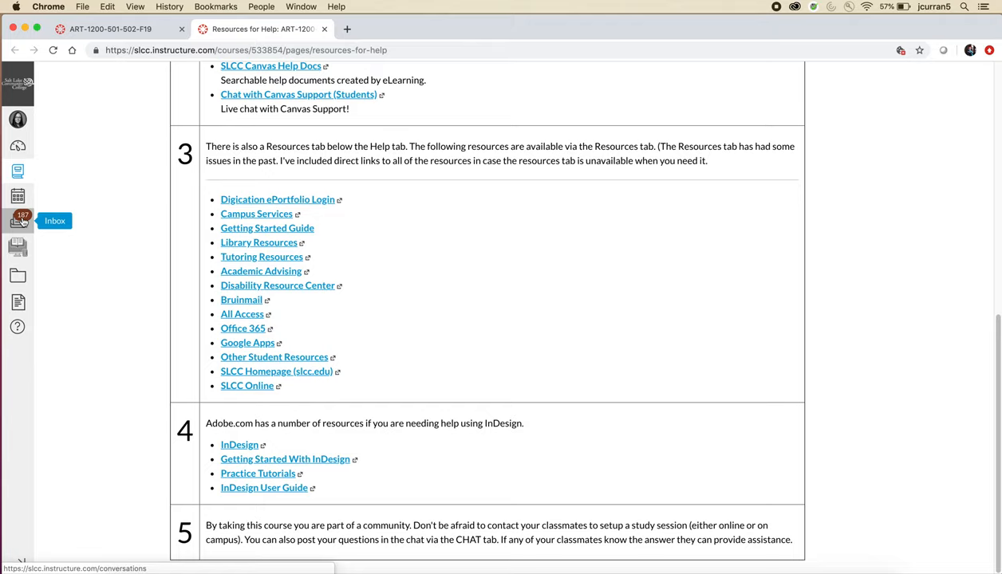
mouse_move(91, 277)
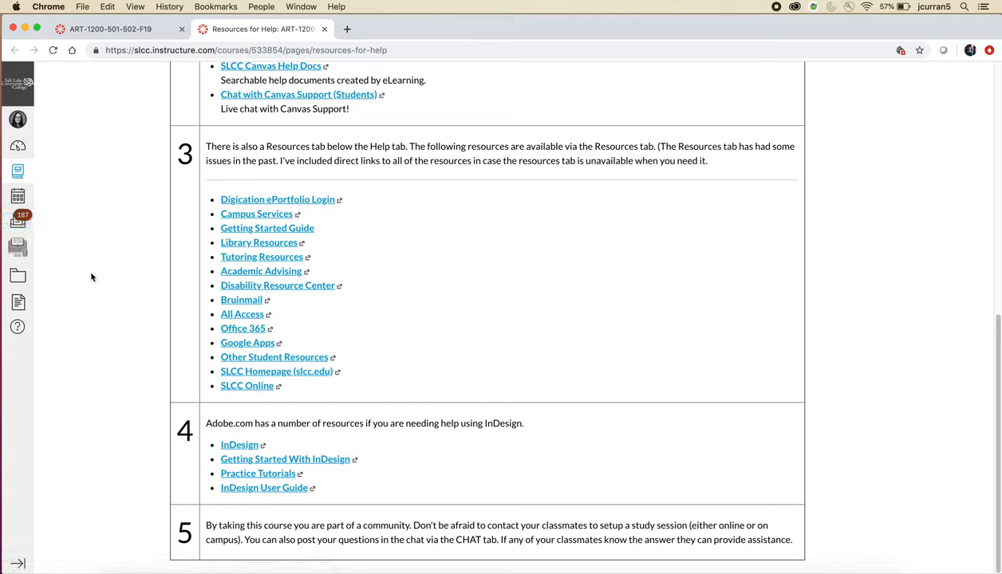
mouse_move(133, 490)
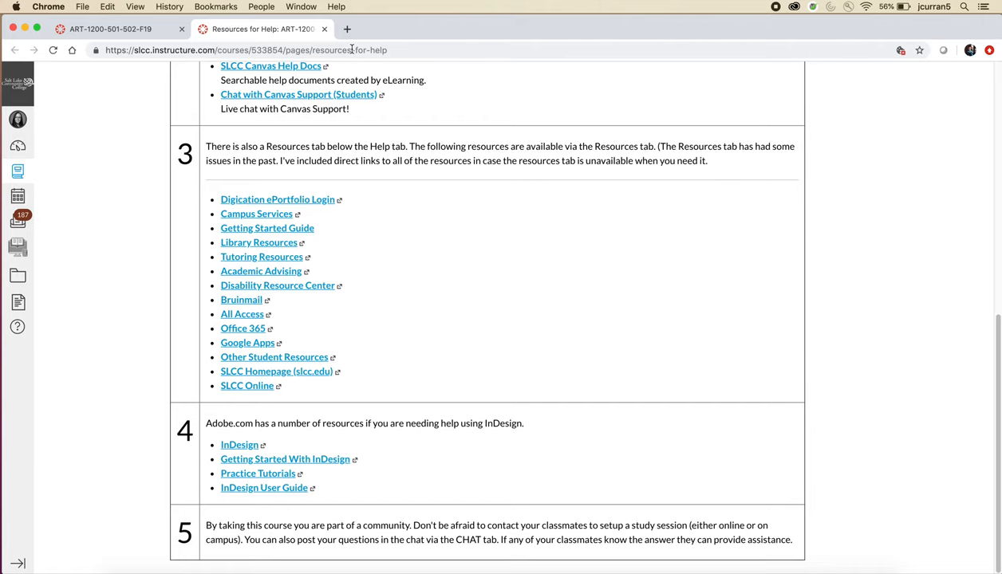
Close the Resources for Help browser tab, landing back on the course home page.
left_click(325, 29)
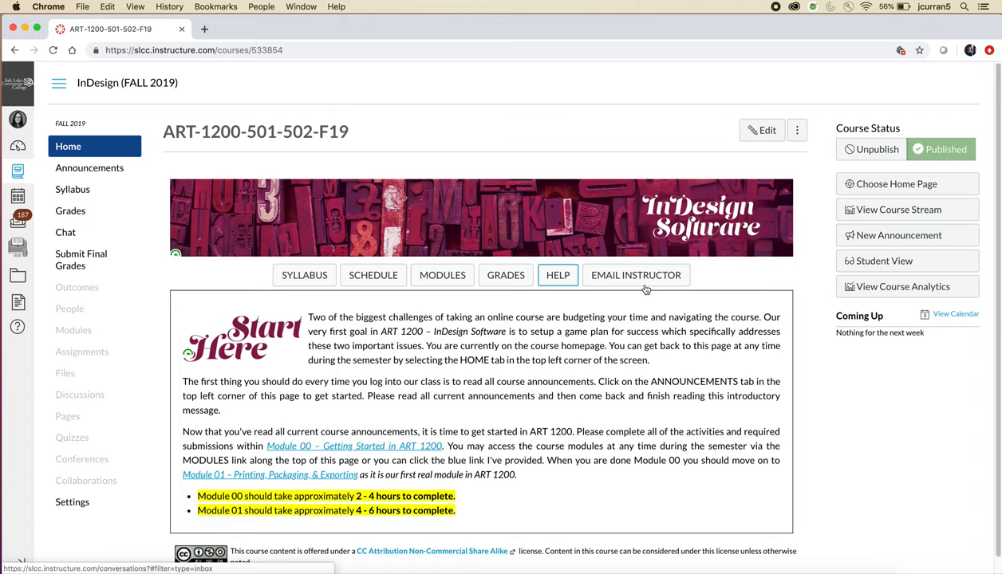
mouse_move(635, 276)
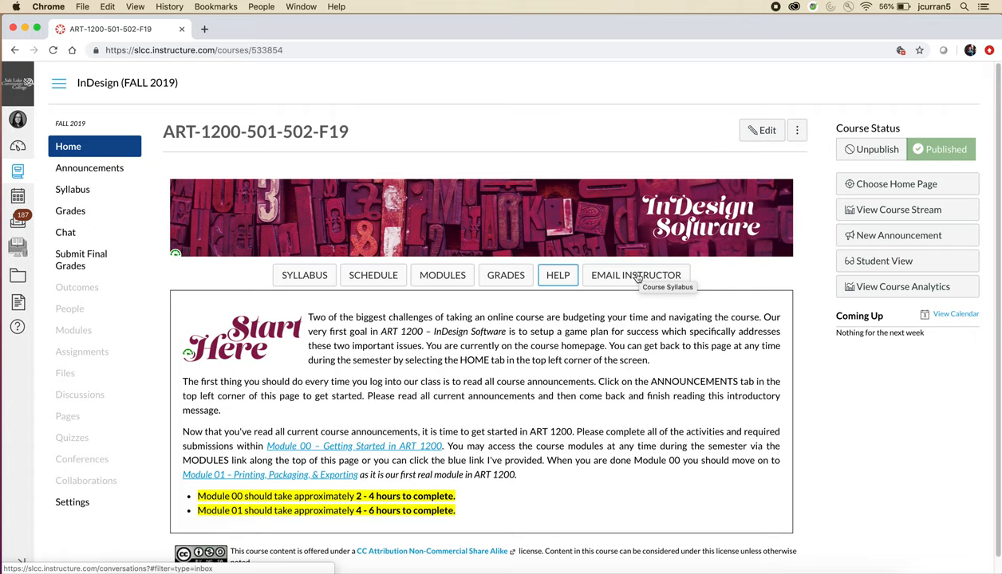
mouse_move(630, 421)
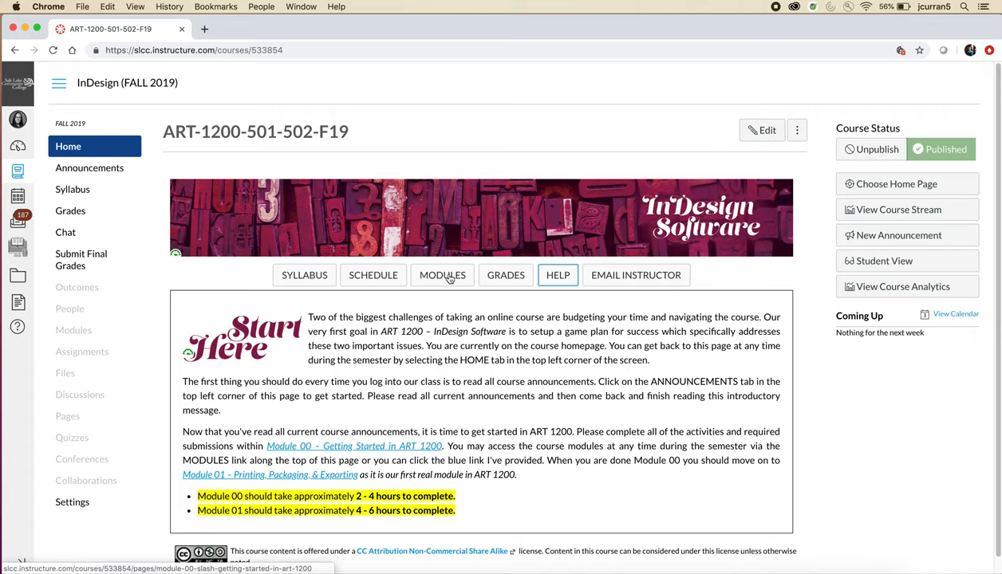
Go to the MODULE 00 / Getting Started in ART 1200 page from the home buttons.
left_click(354, 446)
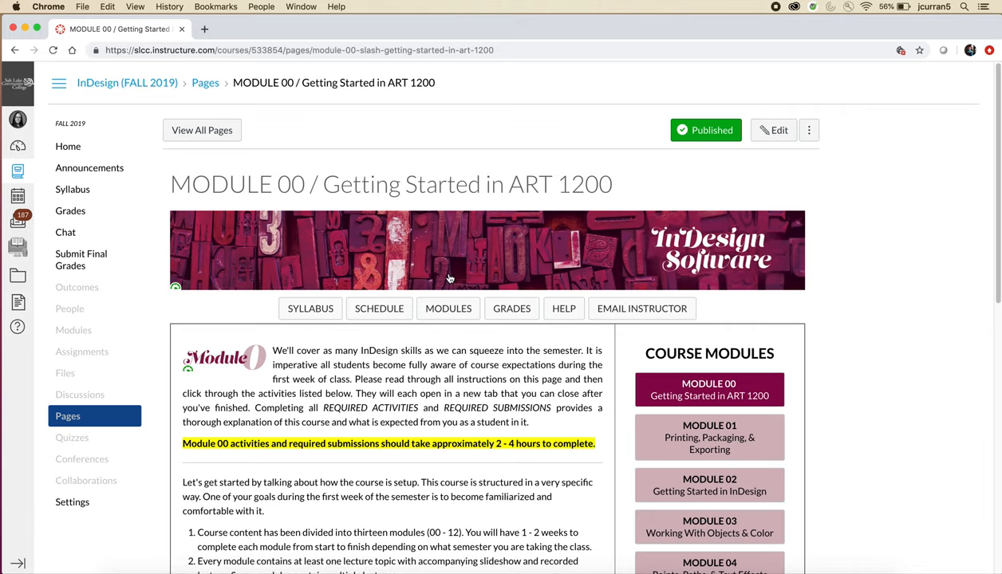
mouse_move(575, 158)
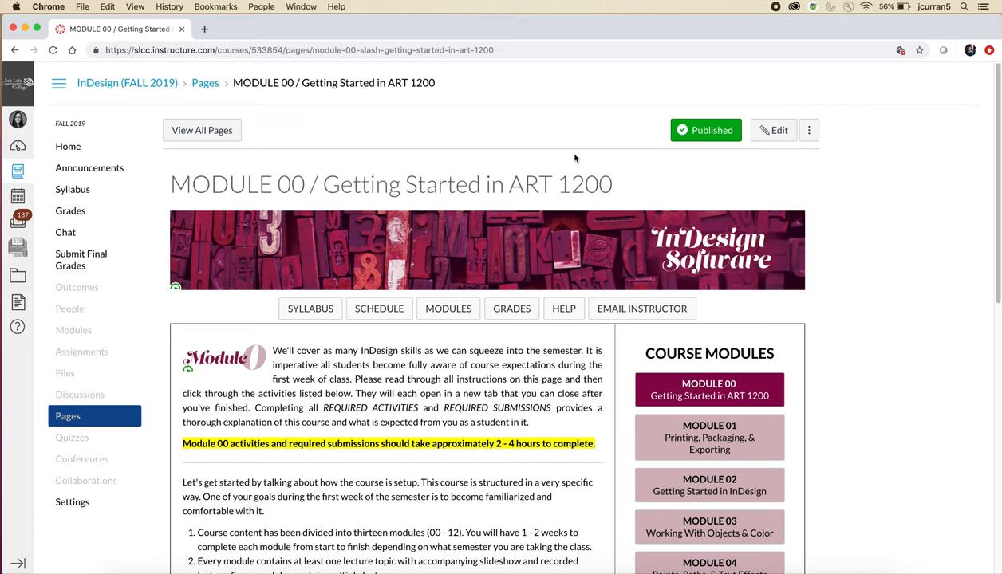